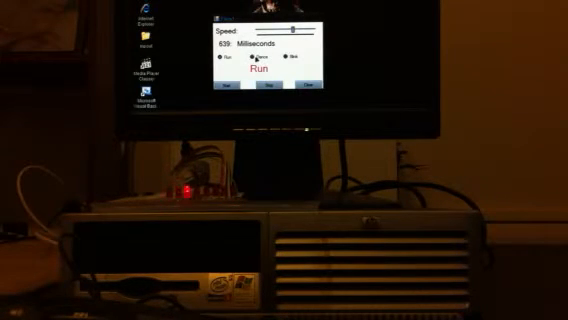
Step: Switch the LEDs to Dance, briefly back to Run, then Dance again at 40 ms speed
{"action": "left_click", "coordinate": [259, 60]}
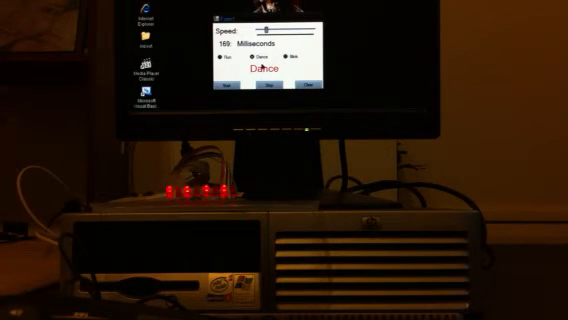
{"action": "left_click", "coordinate": [218, 61]}
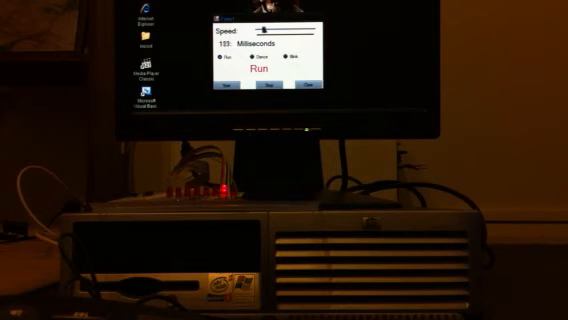
{"action": "left_click", "coordinate": [255, 63]}
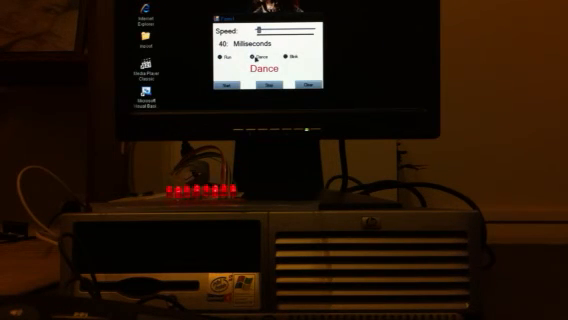